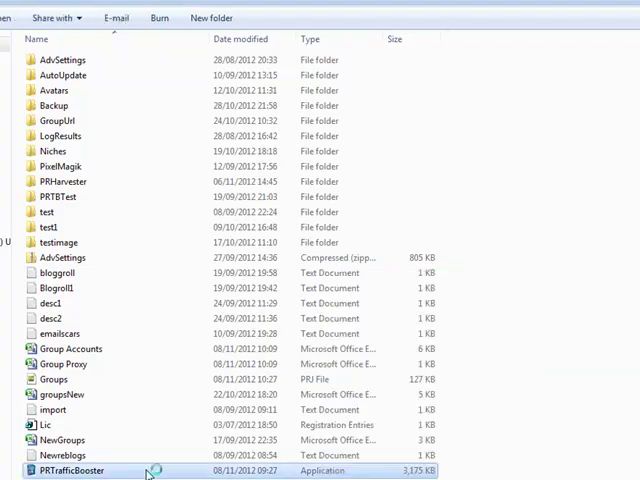
- Launch PRTrafficBooster from its program folder in Windows Explorer
{"action": "double_click", "coordinate": [70, 470]}
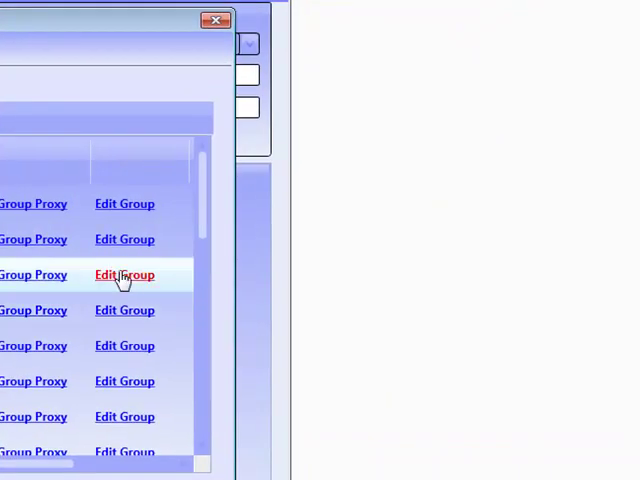
- Edit the third group, then close the group list to reach the main window
{"action": "left_click", "coordinate": [124, 275]}
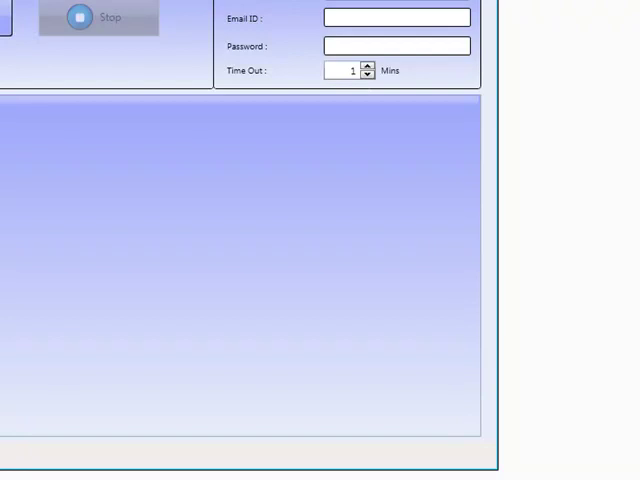
- Start signing in the loaded accounts until six rows report Success
{"action": "left_click", "coordinate": [98, 17]}
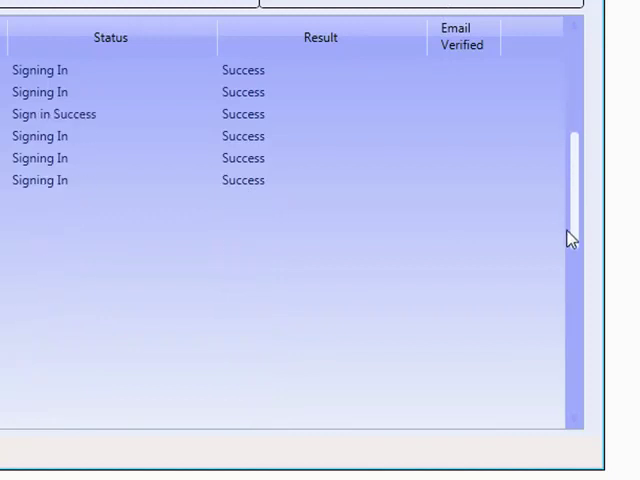
- Scroll the results grid to watch more accounts reach Done with Success
{"action": "scroll", "scroll_direction": "down", "scroll_amount": 3}
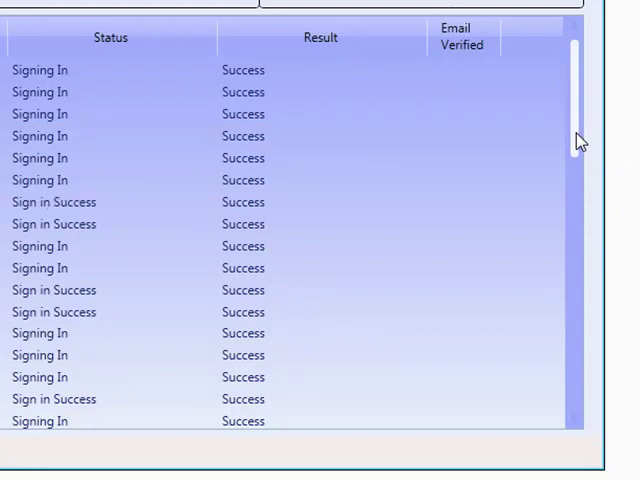
{"action": "scroll", "scroll_direction": "down", "scroll_amount": 3}
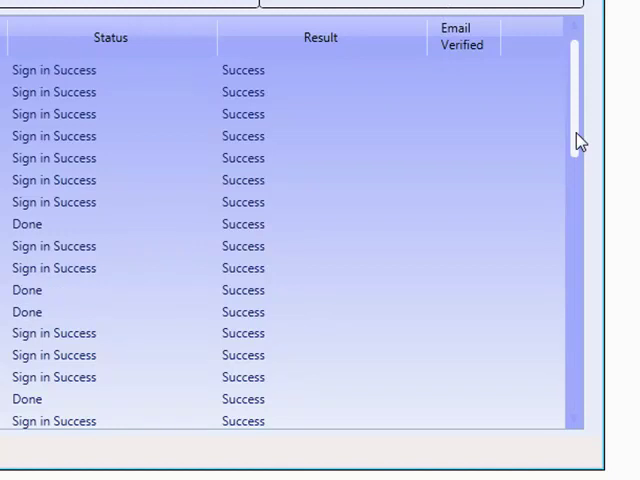
{"action": "scroll", "scroll_direction": "down", "scroll_amount": 3}
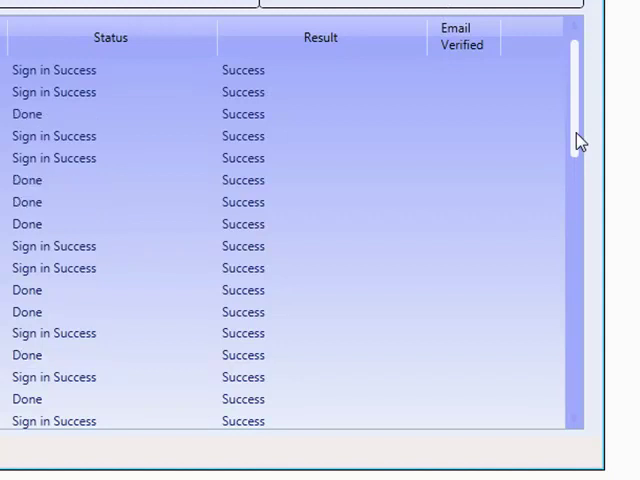
{"action": "scroll", "scroll_direction": "down", "scroll_amount": 3}
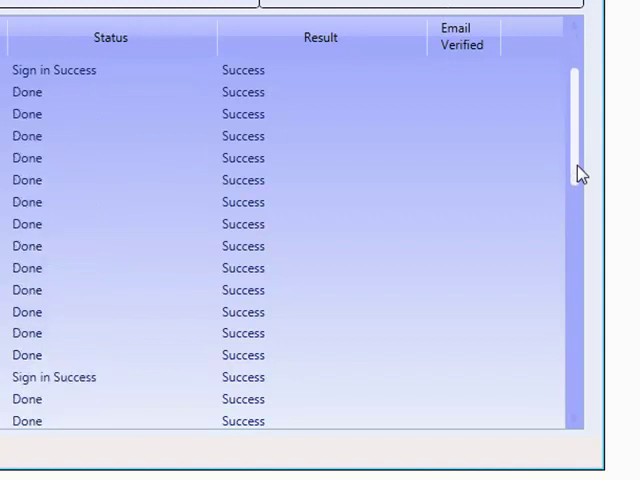
{"action": "scroll", "scroll_direction": "down", "scroll_amount": 3}
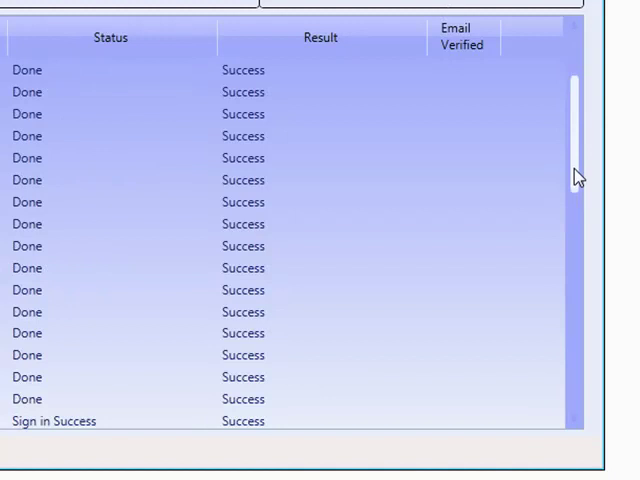
{"action": "scroll", "scroll_direction": "down", "scroll_amount": 3}
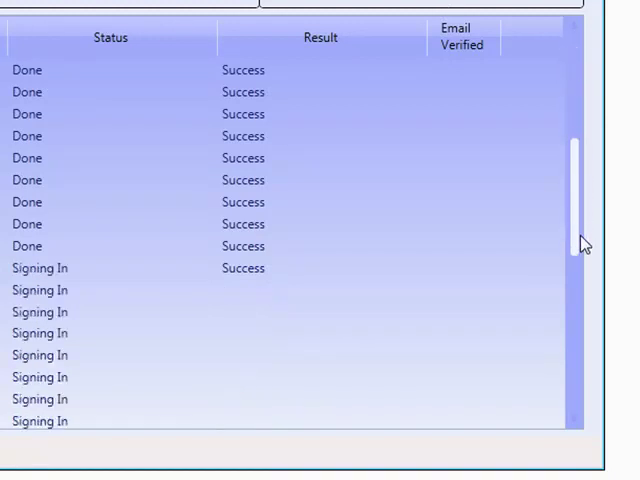
{"action": "scroll", "scroll_direction": "down", "scroll_amount": 3}
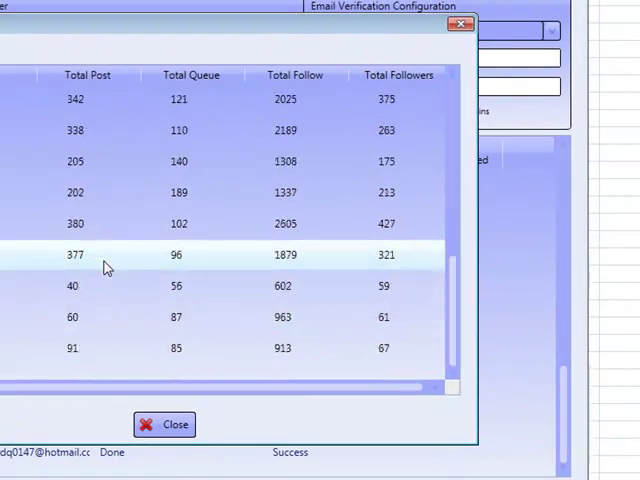
- Select the account with 377 posts, then close the statistics window
{"action": "left_click", "coordinate": [75, 348]}
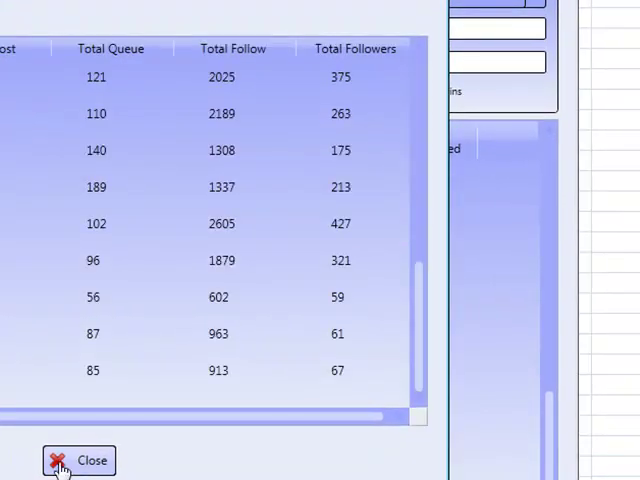
{"action": "left_click", "coordinate": [91, 460]}
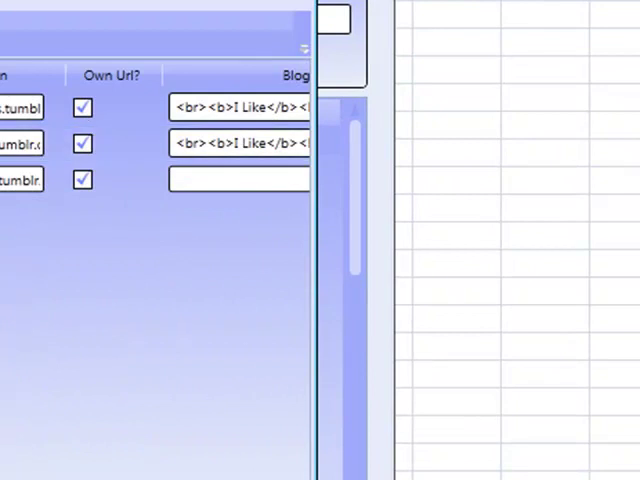
- Scroll to the Custome Theme Html column and load theme html for the first account
{"action": "scroll", "scroll_direction": "right", "scroll_amount": 3}
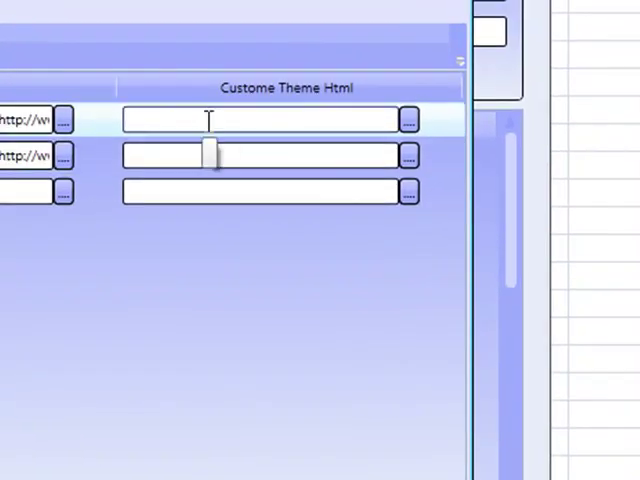
{"action": "mouse_move", "coordinate": [410, 120]}
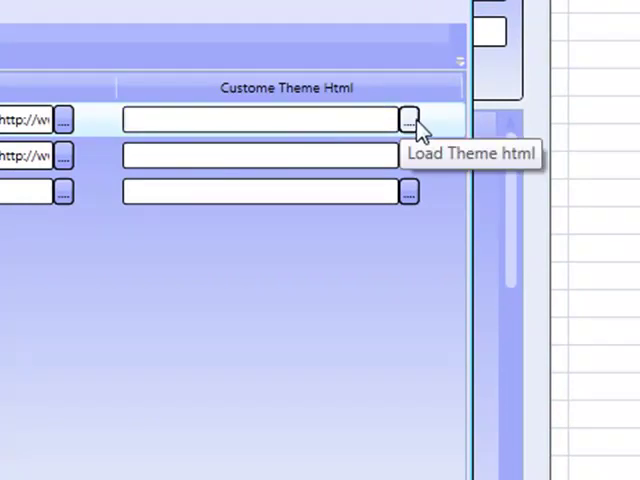
{"action": "type", "text": "rtyer"}
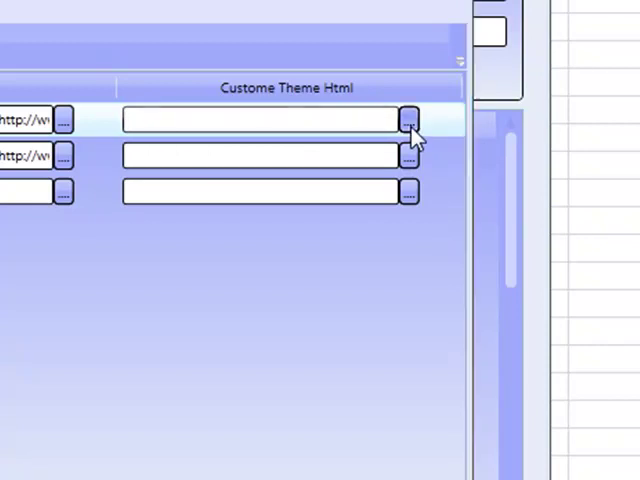
{"action": "left_click", "coordinate": [409, 119]}
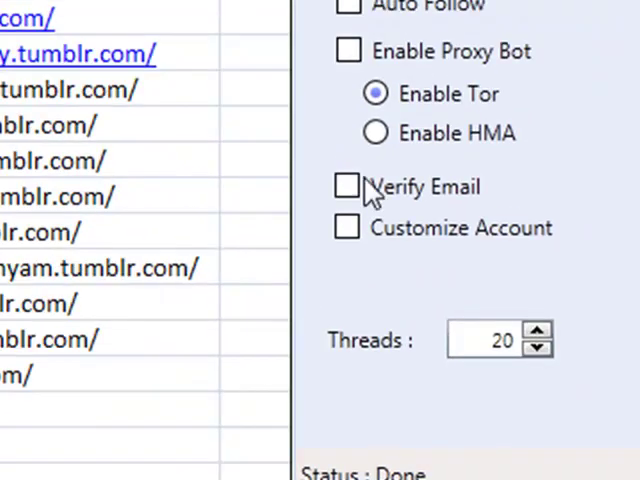
- Enable Customize Account with the Theme type, then turn customization back off
{"action": "left_click", "coordinate": [347, 227]}
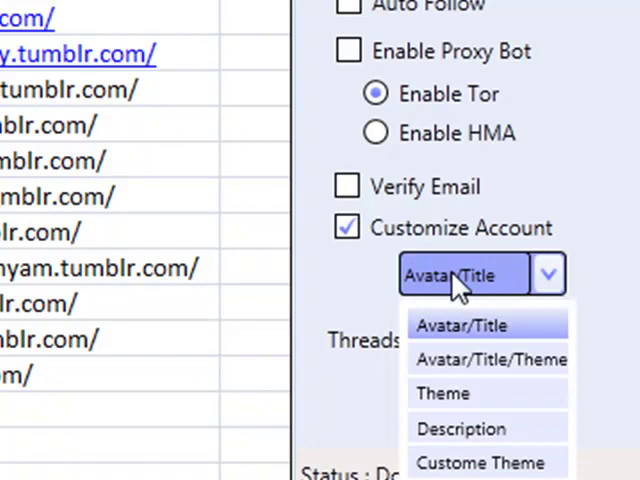
{"action": "left_click", "coordinate": [443, 393]}
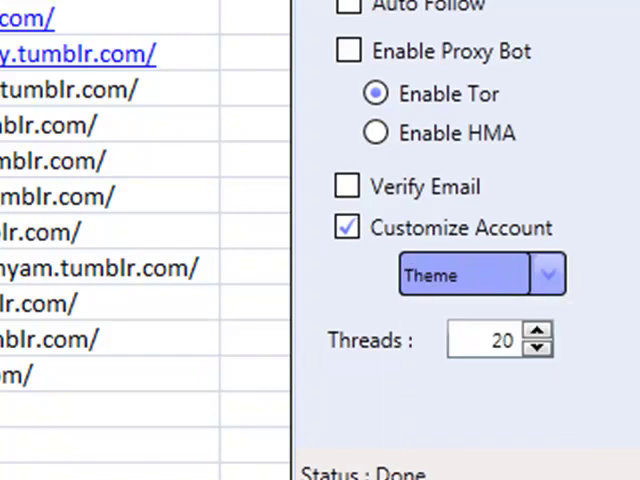
{"action": "mouse_move", "coordinate": [175, 85]}
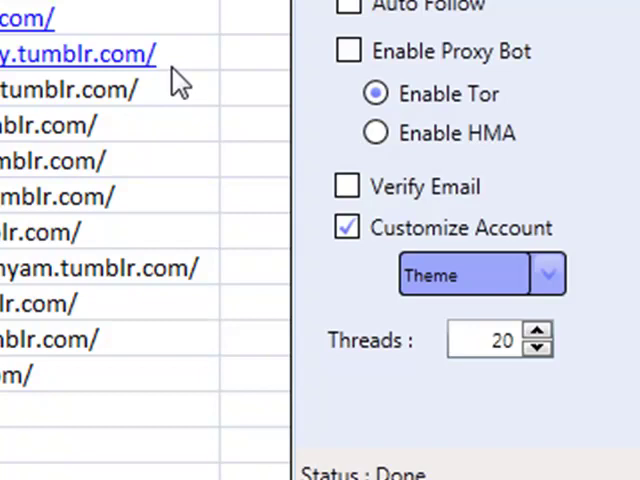
{"action": "mouse_move", "coordinate": [320, 320]}
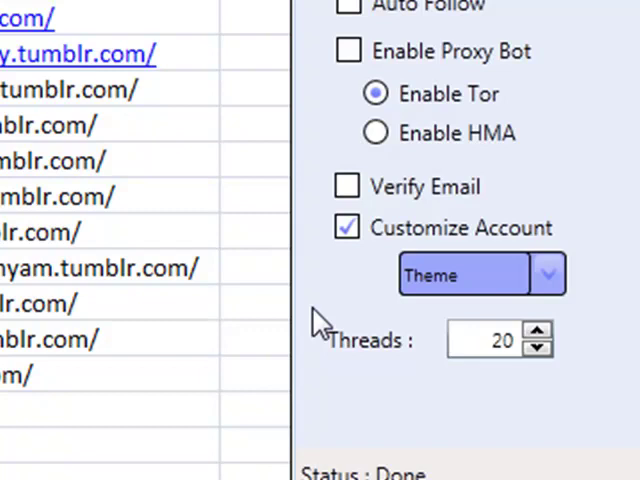
{"action": "left_click", "coordinate": [347, 227]}
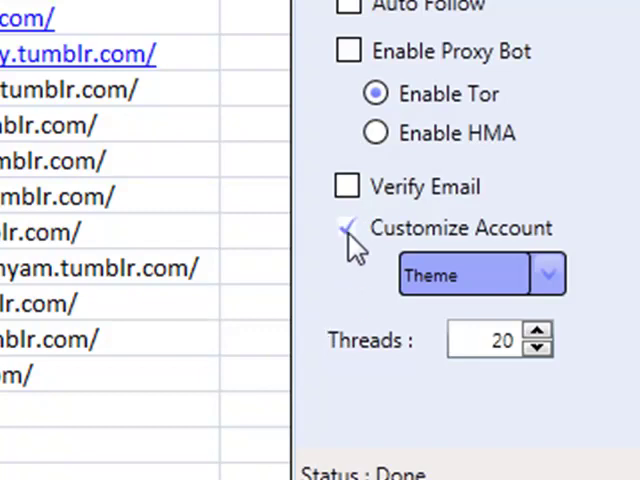
{"action": "left_click", "coordinate": [347, 228]}
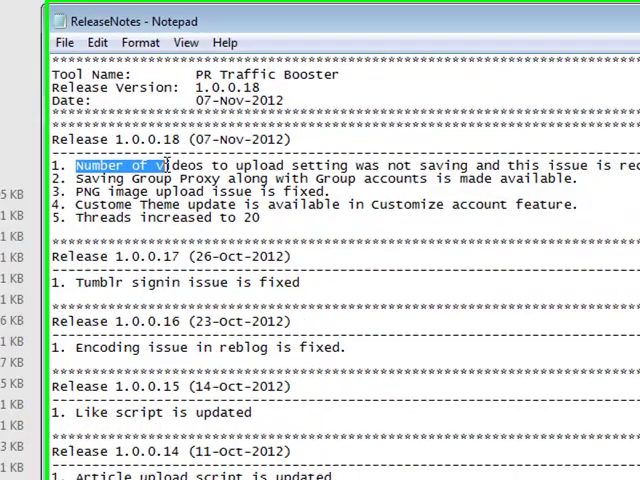
- Highlight the first fix under Release 1.0.0.18 in the Notepad release notes
{"action": "left_click", "coordinate": [622, 17]}
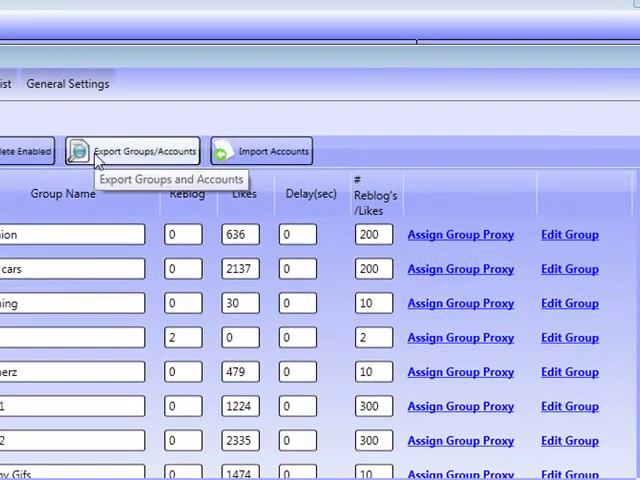
- Choose Export Groups/Accounts in the groups dialog to reach the save window
{"action": "left_click", "coordinate": [145, 150]}
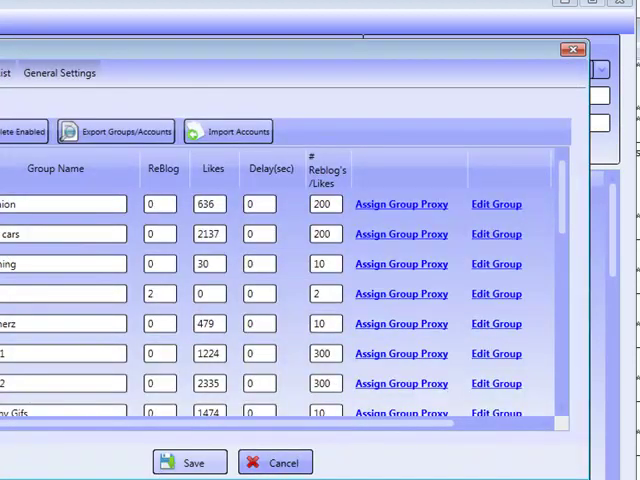
{"action": "mouse_move", "coordinate": [115, 131]}
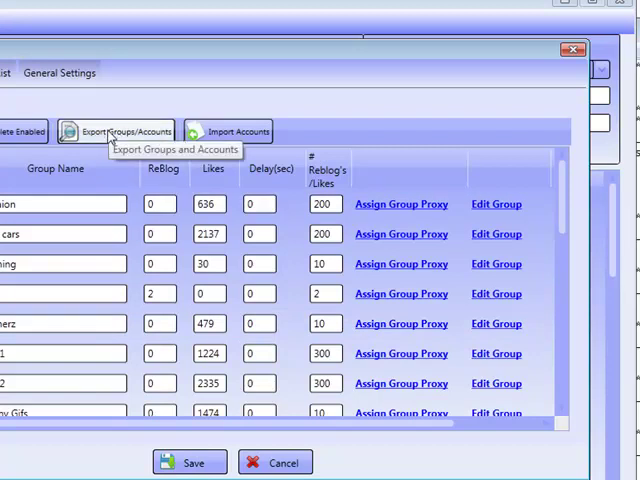
{"action": "left_click", "coordinate": [117, 131]}
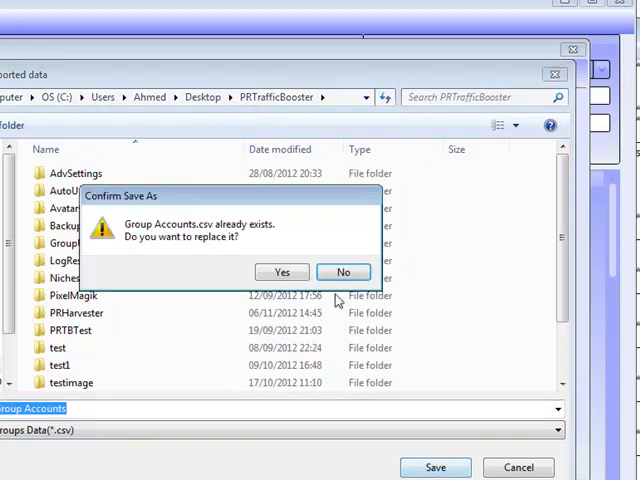
- Save the export as Group Proxy.csv, replacing the existing file
{"action": "left_click", "coordinate": [343, 272]}
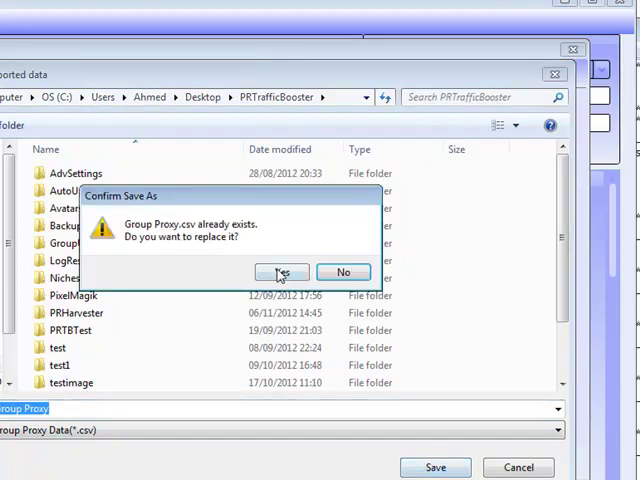
{"action": "left_click", "coordinate": [281, 272]}
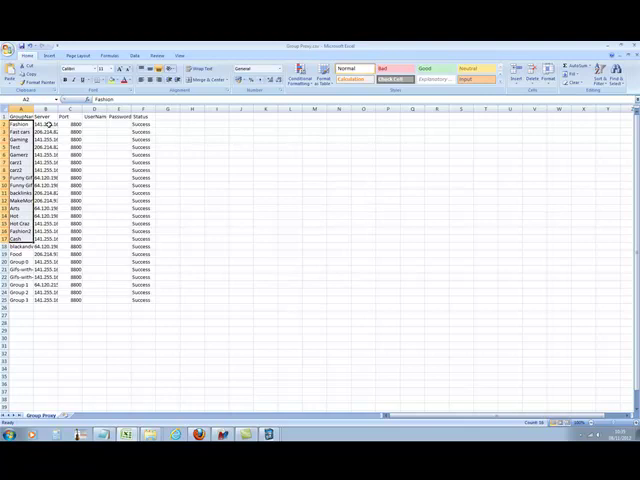
{"action": "left_click", "coordinate": [46, 130]}
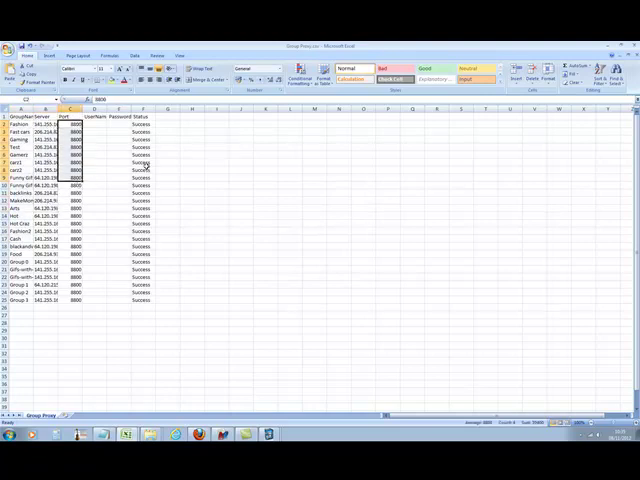
{"action": "left_click", "coordinate": [141, 178]}
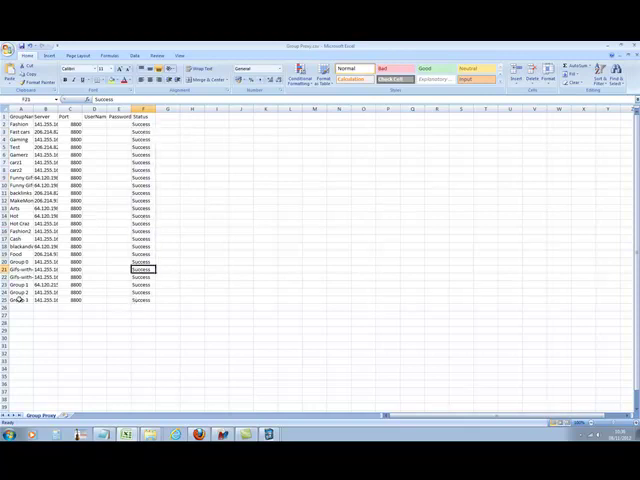
{"action": "left_click", "coordinate": [73, 110]}
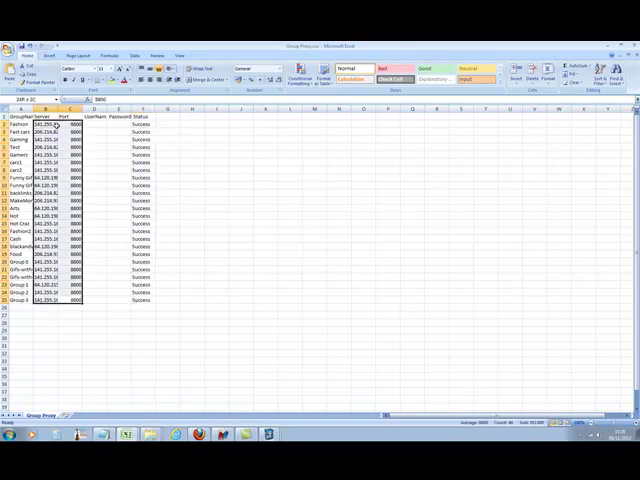
{"action": "left_click", "coordinate": [45, 322]}
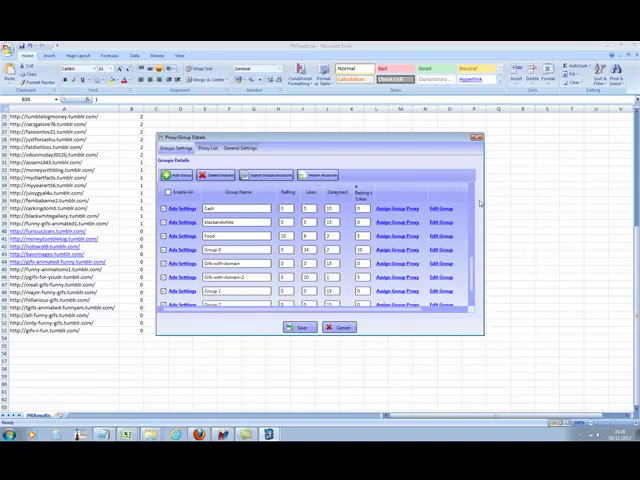
{"action": "mouse_move", "coordinate": [497, 284]}
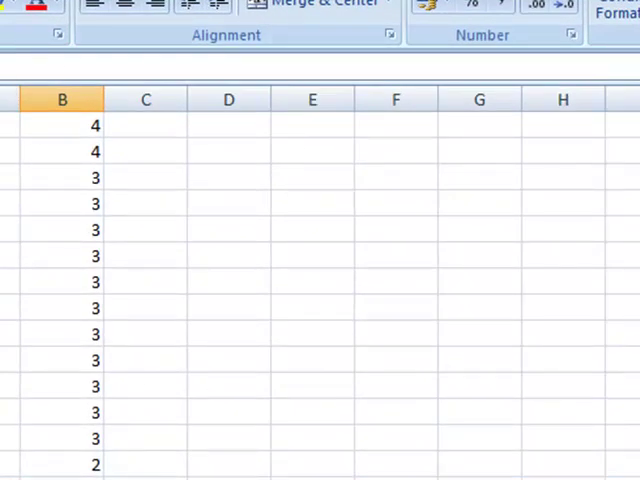
- Select the PageRank 3 values in column B of the PRresults sheet
{"action": "left_click", "coordinate": [62, 151]}
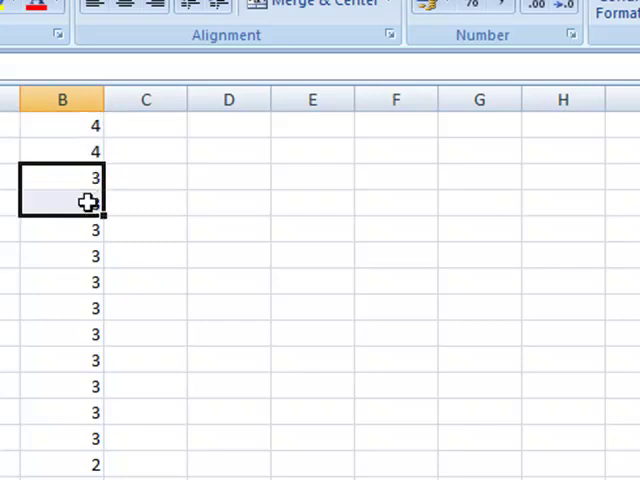
{"action": "left_click_drag", "start_coordinate": [62, 177], "coordinate": [62, 430]}
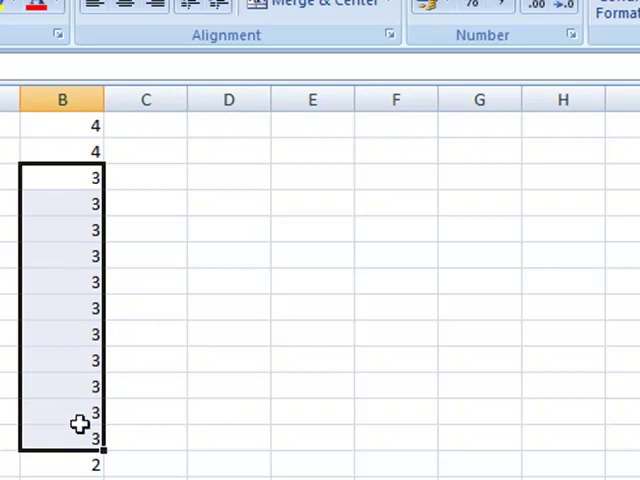
{"action": "scroll", "scroll_direction": "down", "scroll_amount": 3}
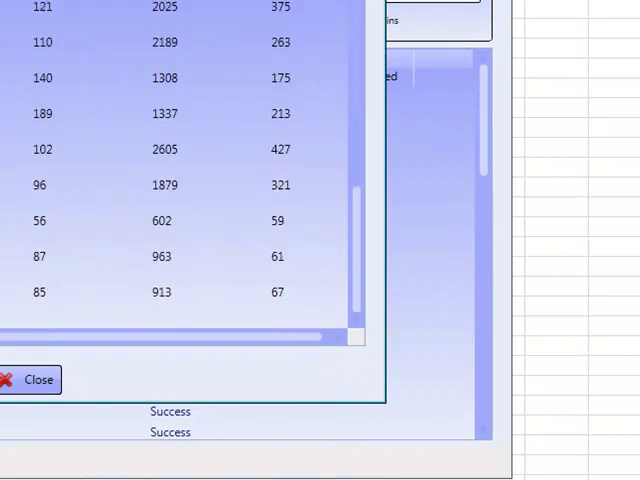
- Highlight the last row of counts and scroll up through the results list
{"action": "left_click", "coordinate": [160, 292]}
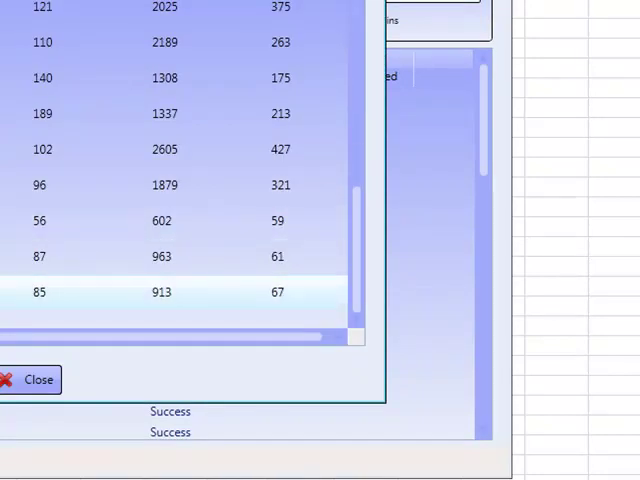
{"action": "scroll", "scroll_direction": "up", "scroll_amount": 3}
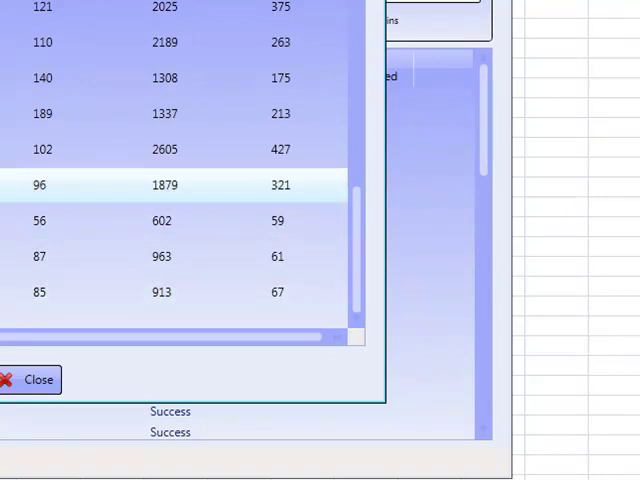
{"action": "scroll", "scroll_direction": "up", "scroll_amount": 3}
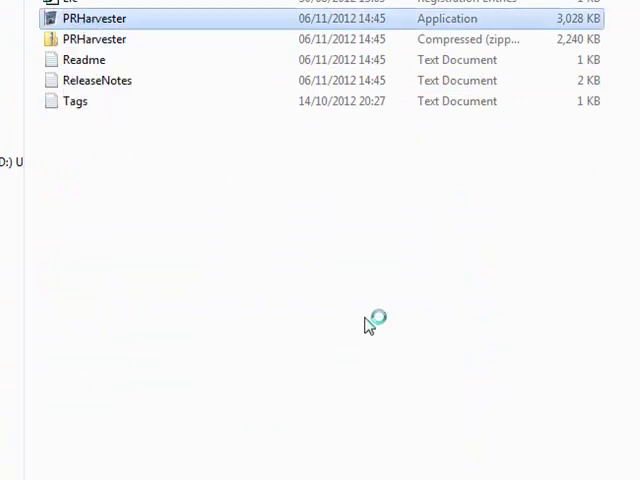
- Launch PRHarvester.exe and move the ReleaseNotes window aside
{"action": "double_click", "coordinate": [94, 18]}
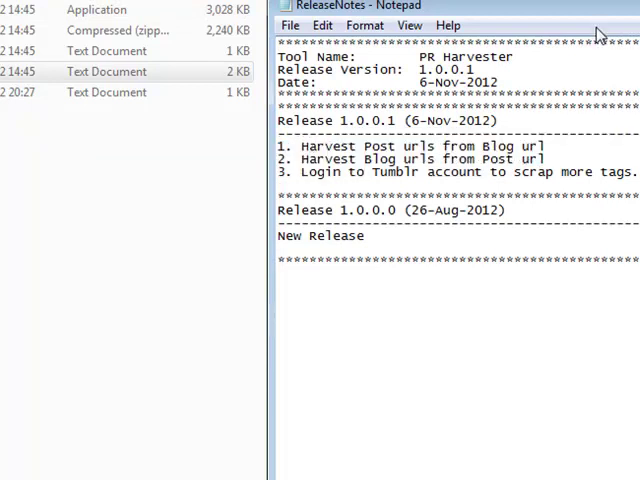
{"action": "left_click_drag", "start_coordinate": [450, 7], "coordinate": [463, 133]}
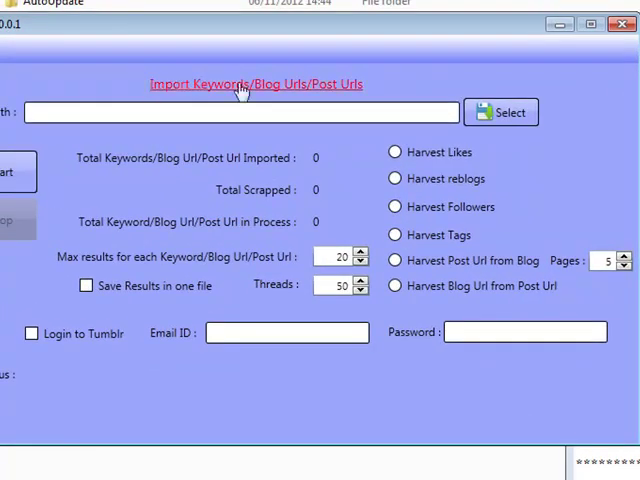
{"action": "mouse_move", "coordinate": [298, 100]}
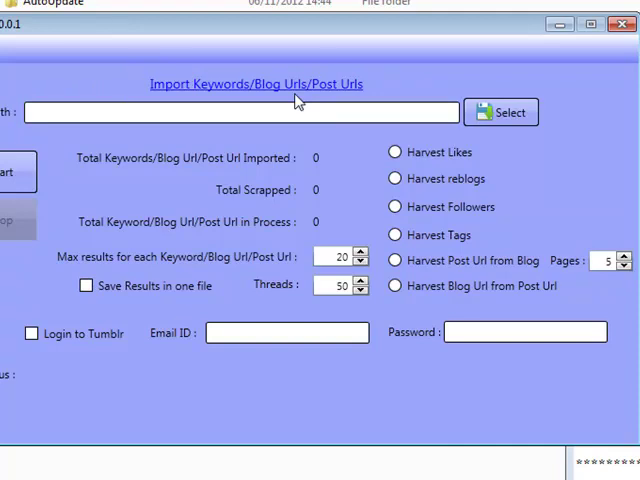
{"action": "mouse_move", "coordinate": [402, 244]}
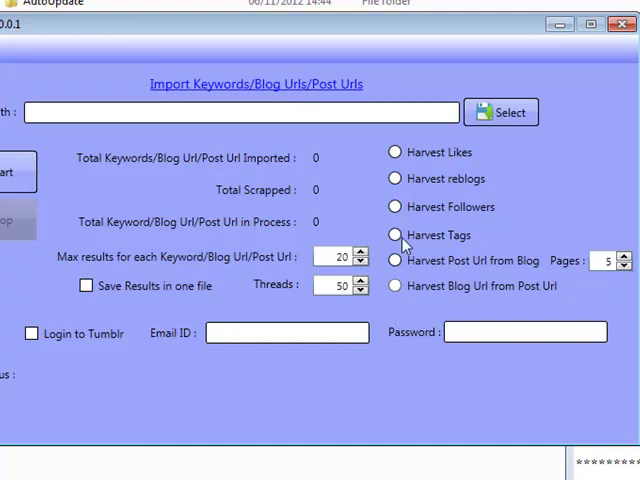
{"action": "mouse_move", "coordinate": [427, 269]}
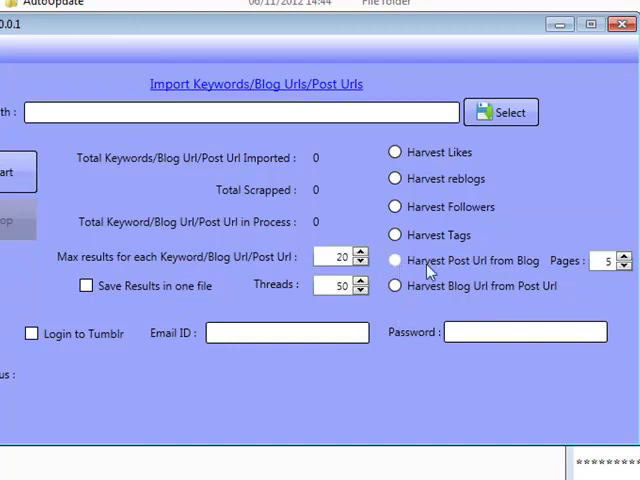
{"action": "mouse_move", "coordinate": [543, 275]}
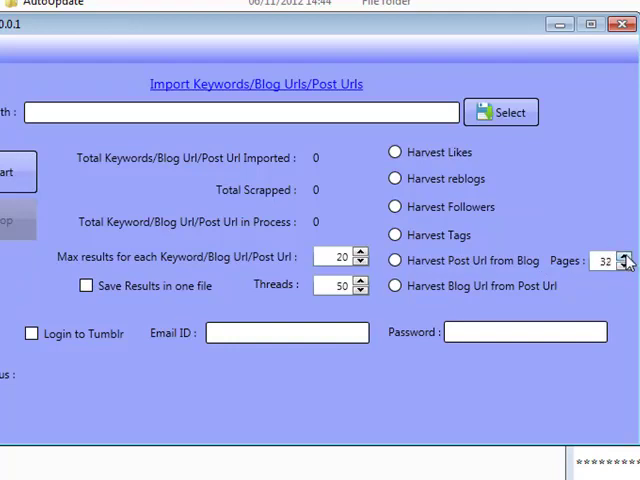
- Raise the Harvest Post Url from Blog pages spinner to 500
{"action": "left_click", "coordinate": [624, 256]}
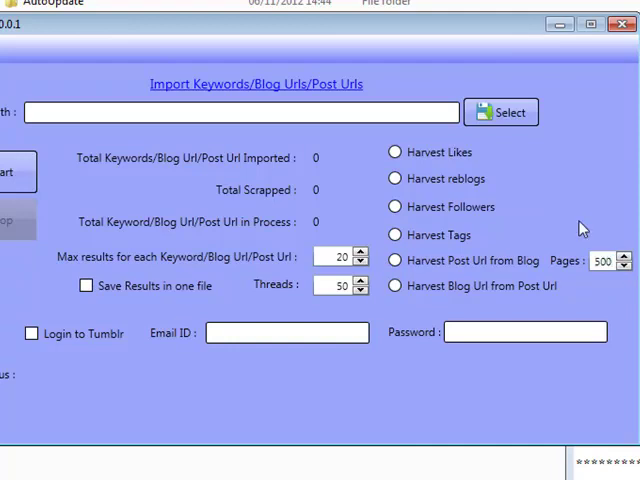
{"action": "mouse_move", "coordinate": [605, 278]}
{"action": "type", "text": "100"}
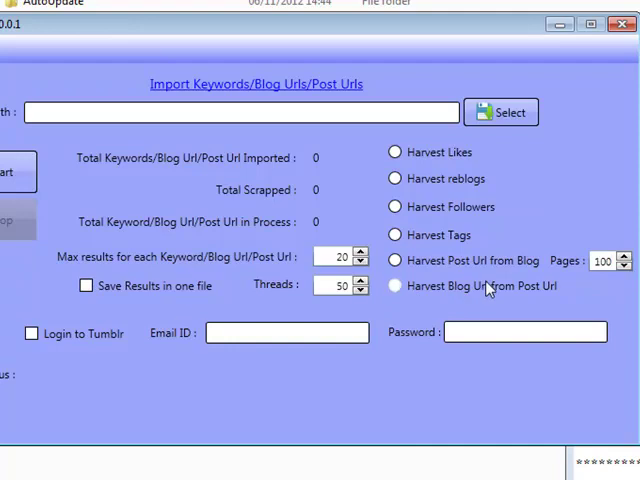
- Choose the Harvest Blog Url from Post Url option with pages at 100
{"action": "left_click", "coordinate": [394, 286]}
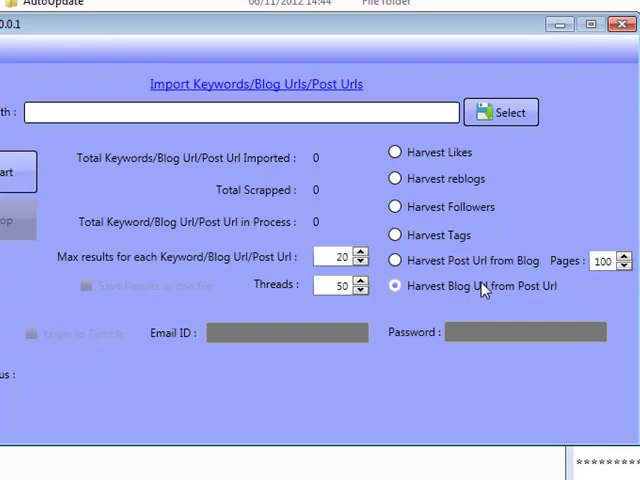
{"action": "mouse_move", "coordinate": [423, 310]}
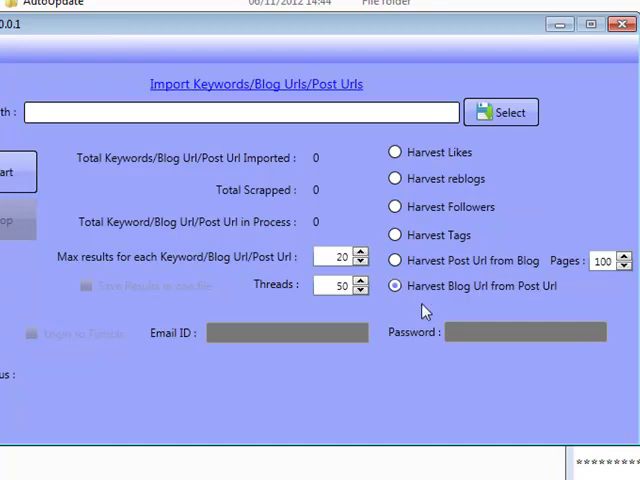
{"action": "mouse_move", "coordinate": [348, 333]}
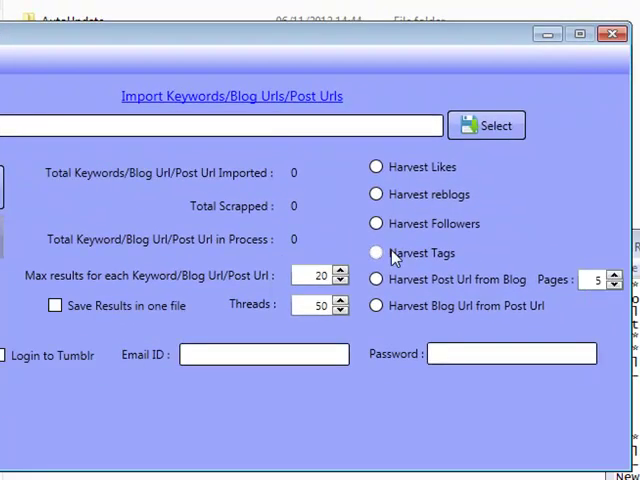
{"action": "mouse_move", "coordinate": [114, 398]}
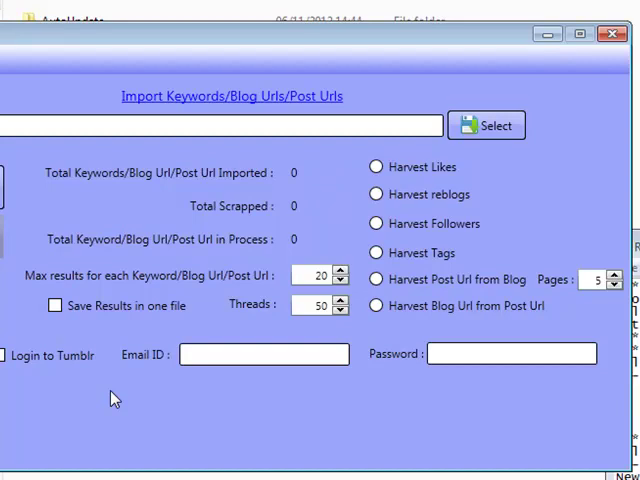
- Click into the Tumblr login Email ID and Password boxes
{"action": "left_click", "coordinate": [264, 354]}
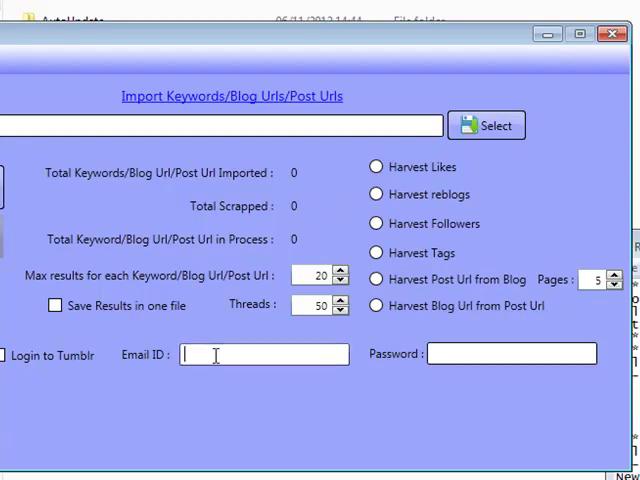
{"action": "left_click", "coordinate": [511, 353]}
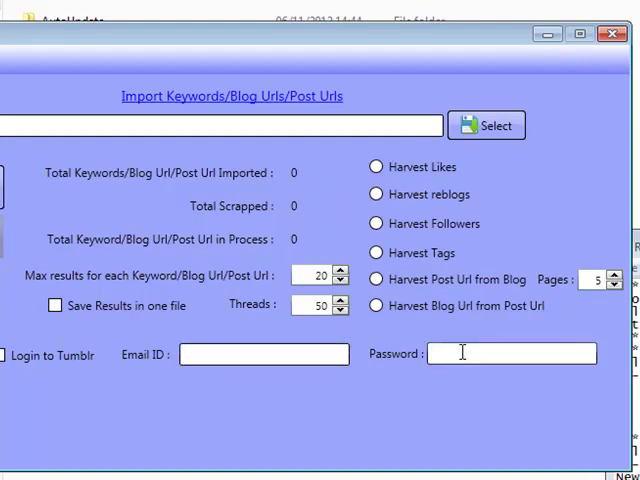